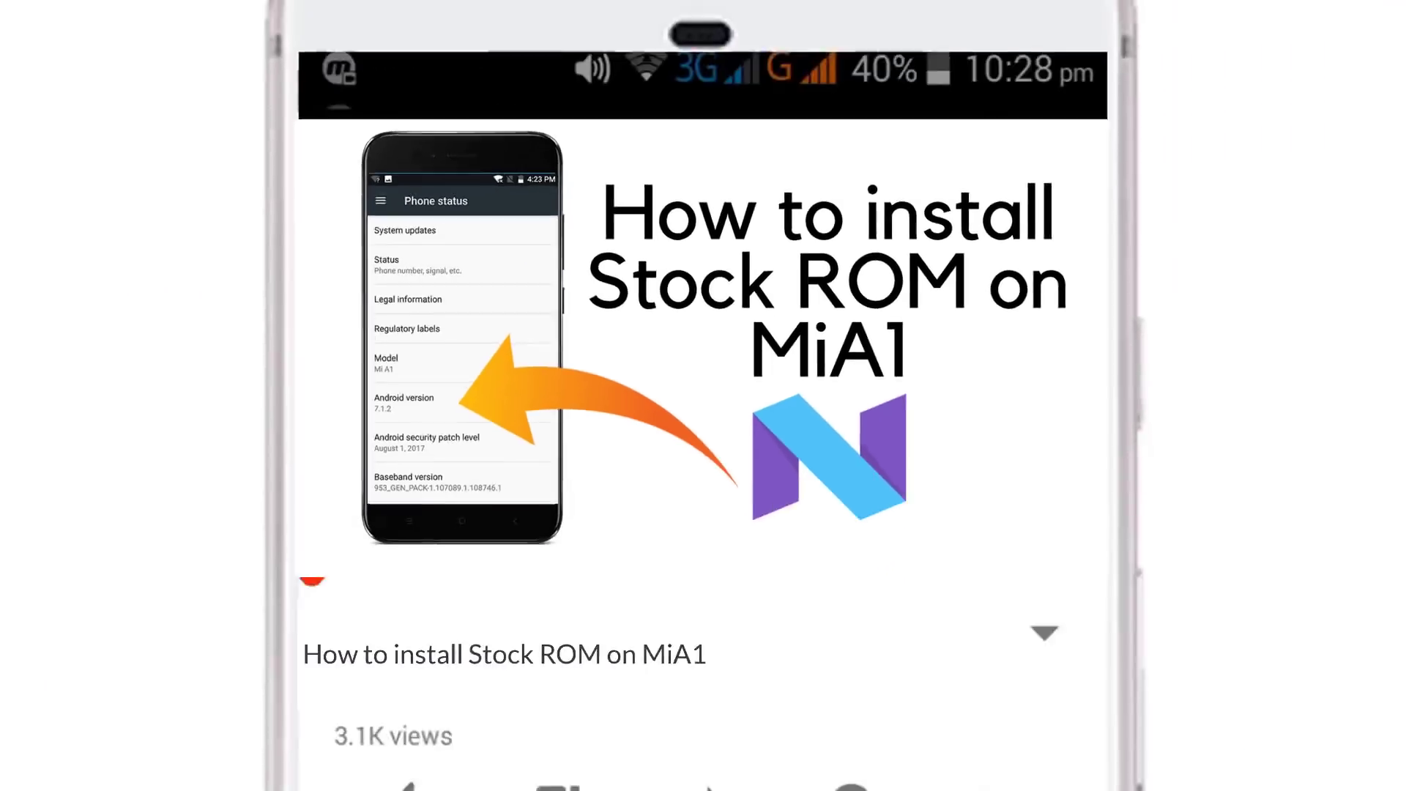
# Run adb-setup-1.4.3, answer Y to install ADB and Fastboot, and continue the driver wizard.
pyautogui.scroll(-3)
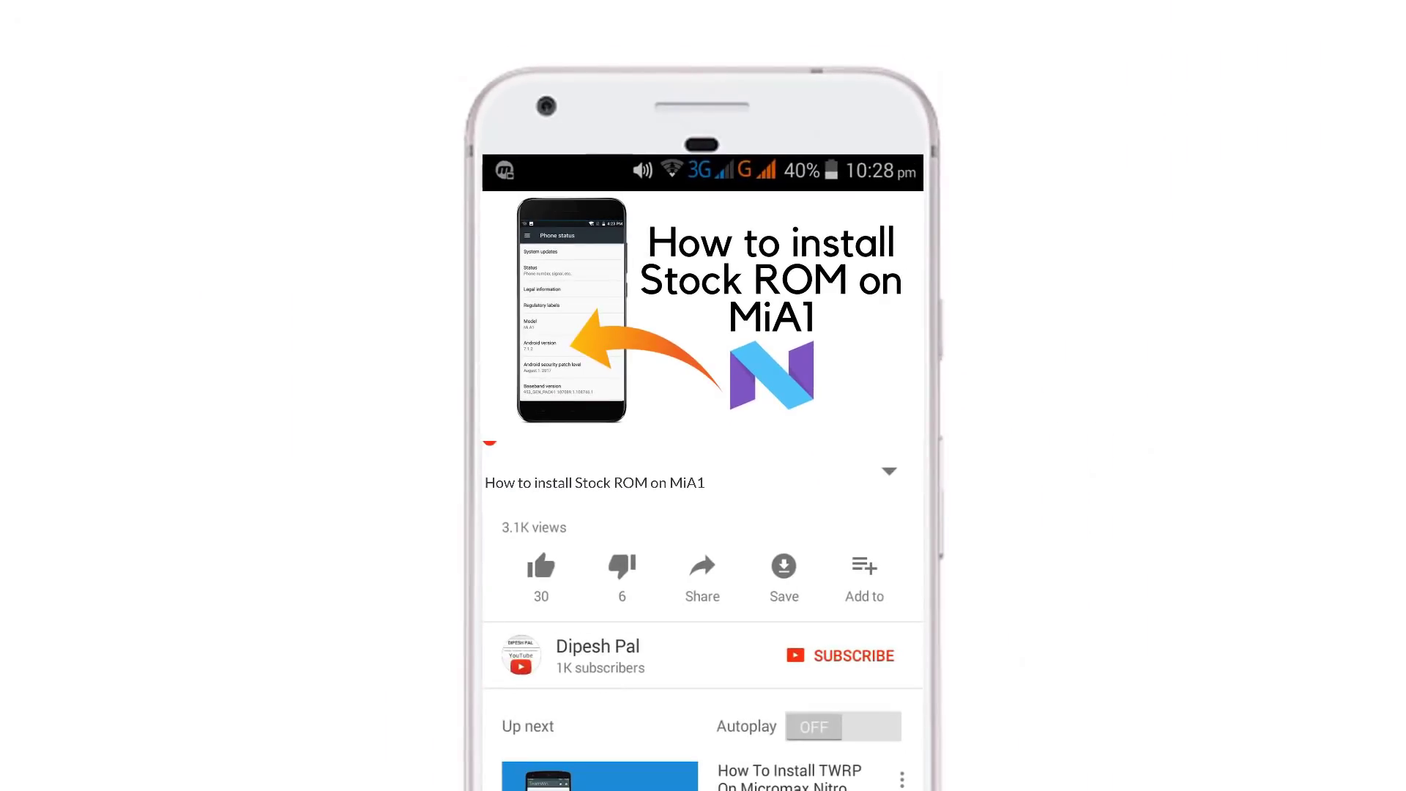
pyautogui.click(838, 655)
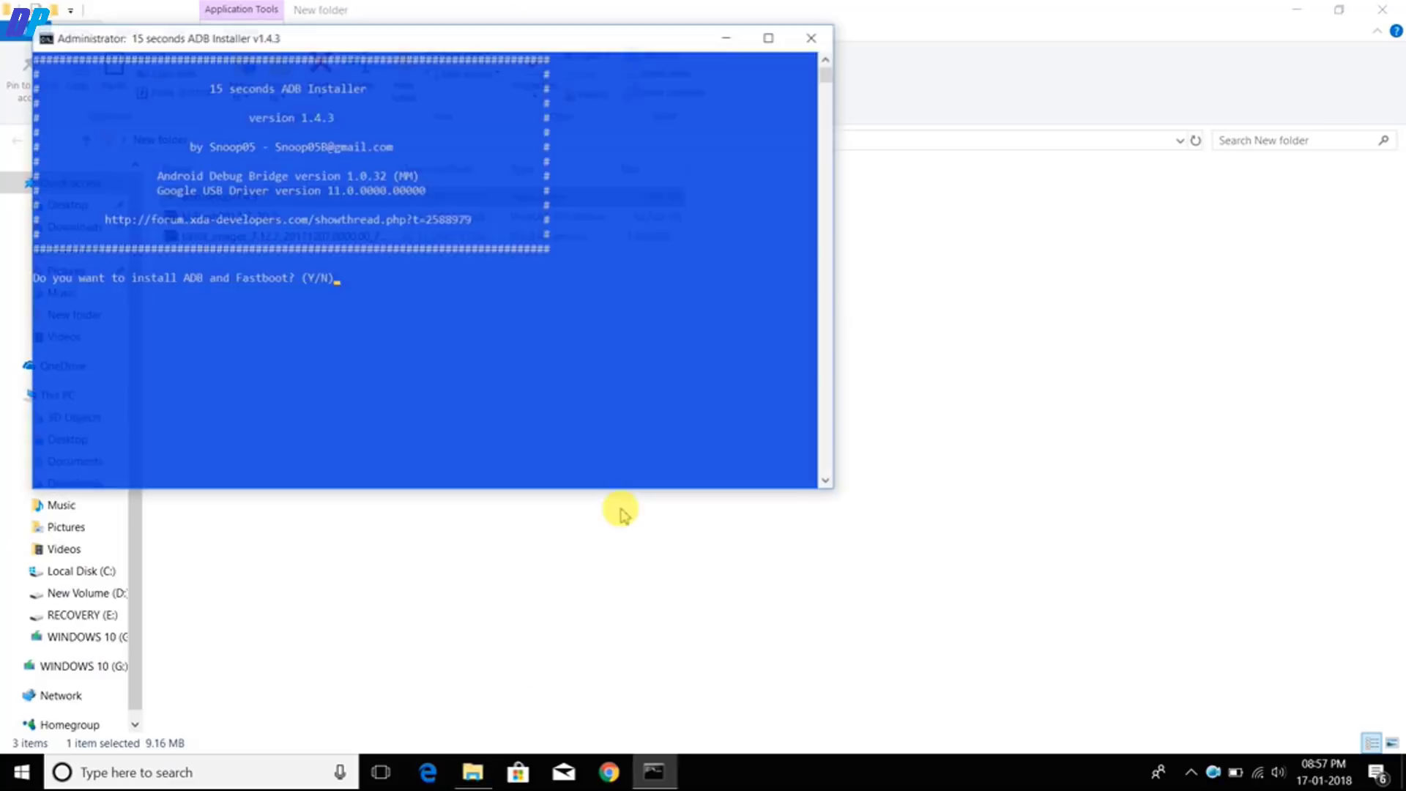
pyautogui.write('y')
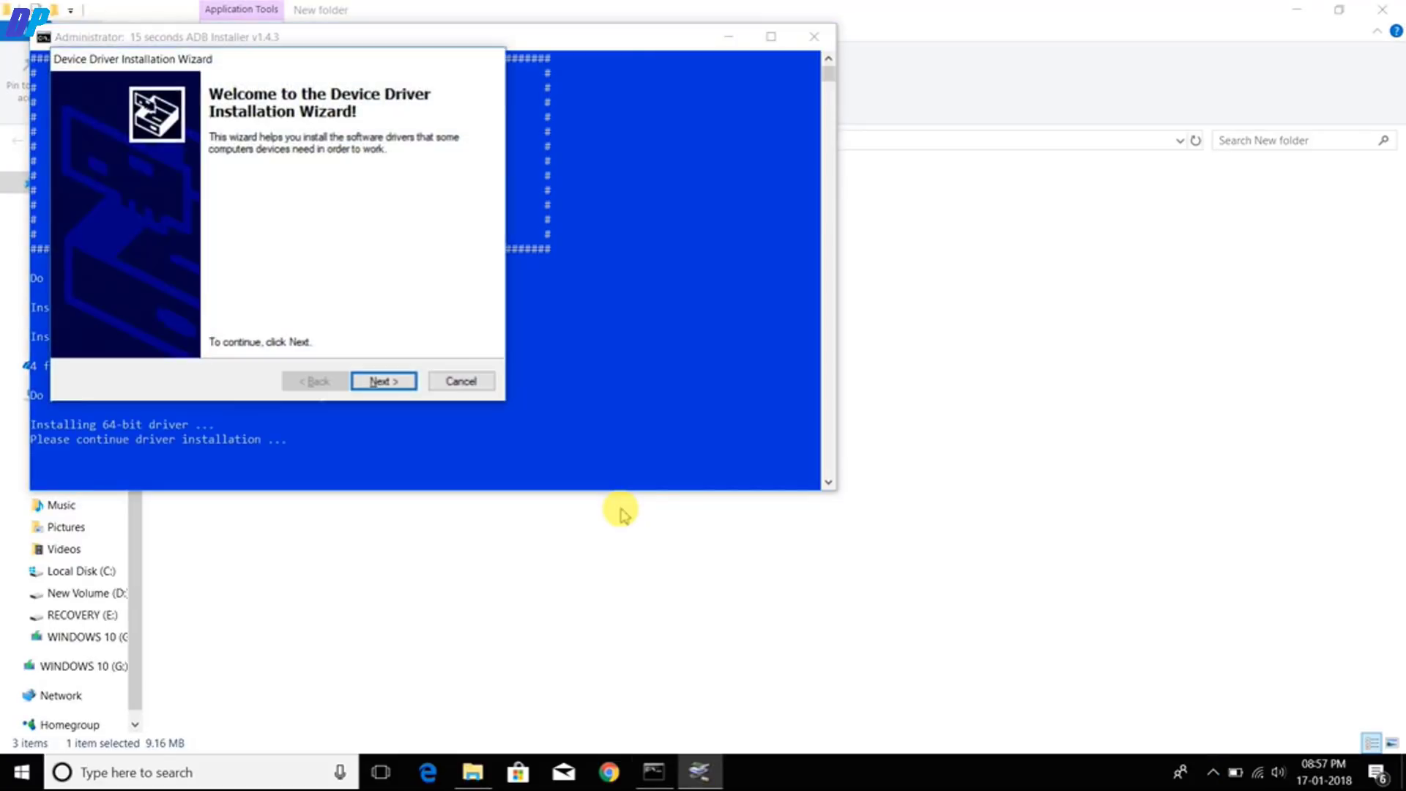
pyautogui.click(382, 380)
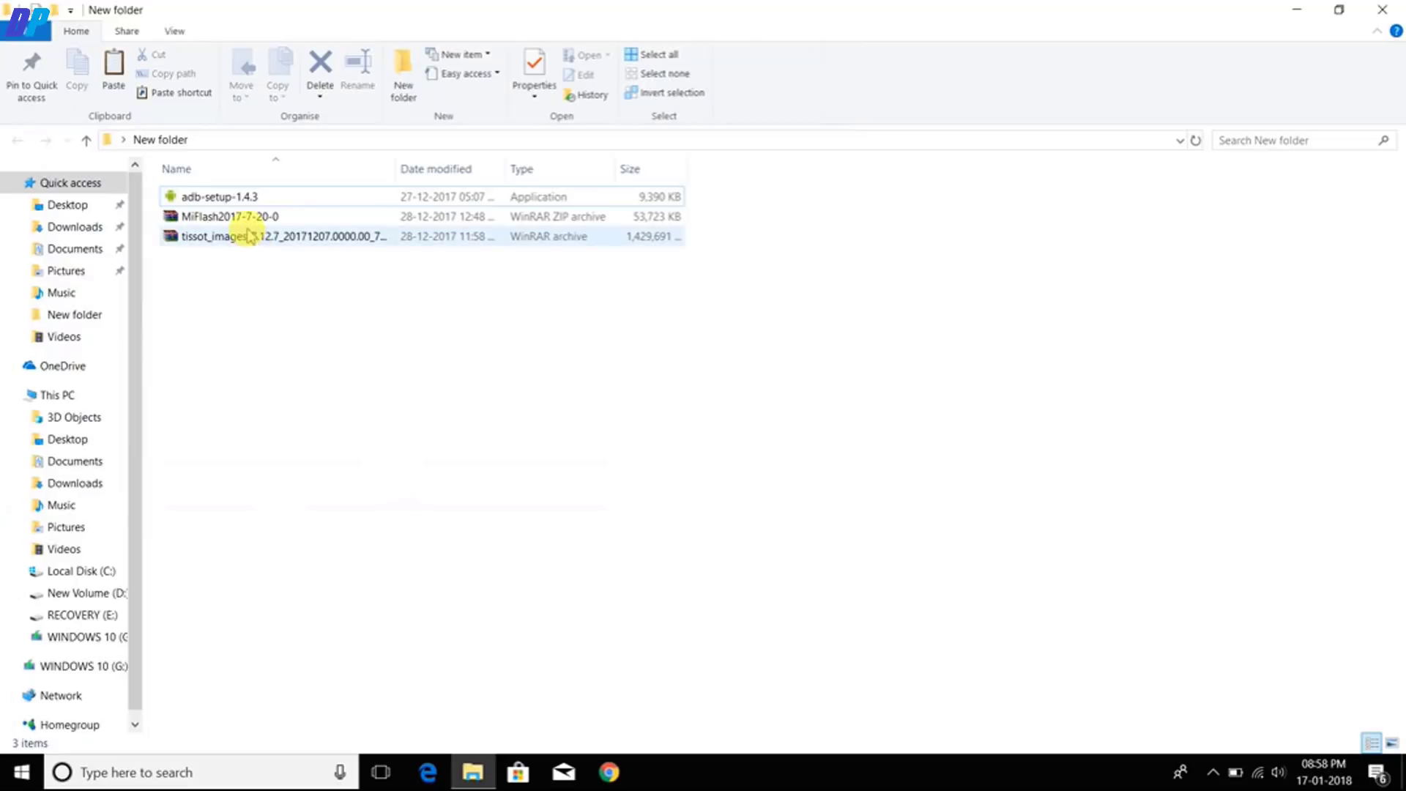
# Extract MiFlash2017-7-20-0.zip and the tissot_images archive into their own folders.
pyautogui.rightClick(228, 217)
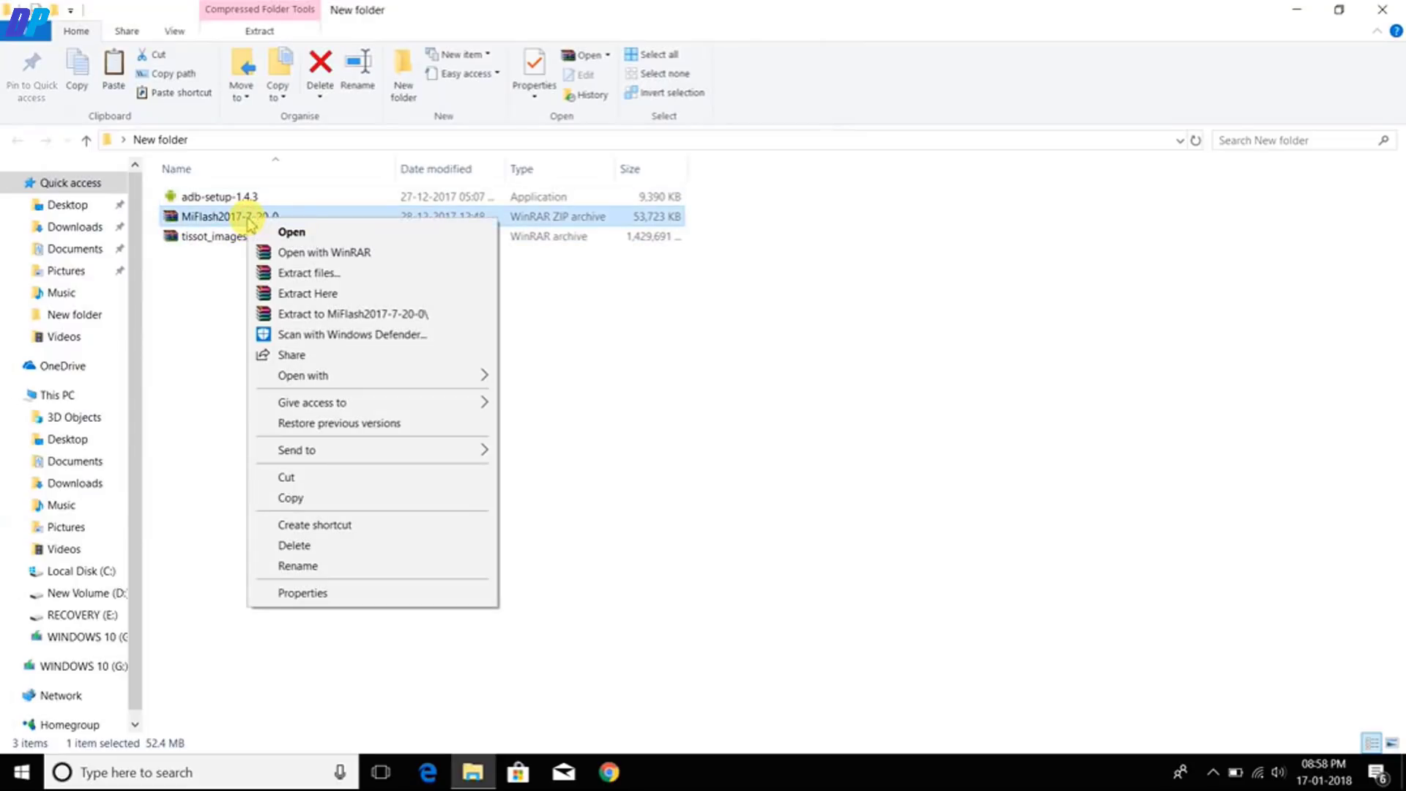
pyautogui.click(350, 323)
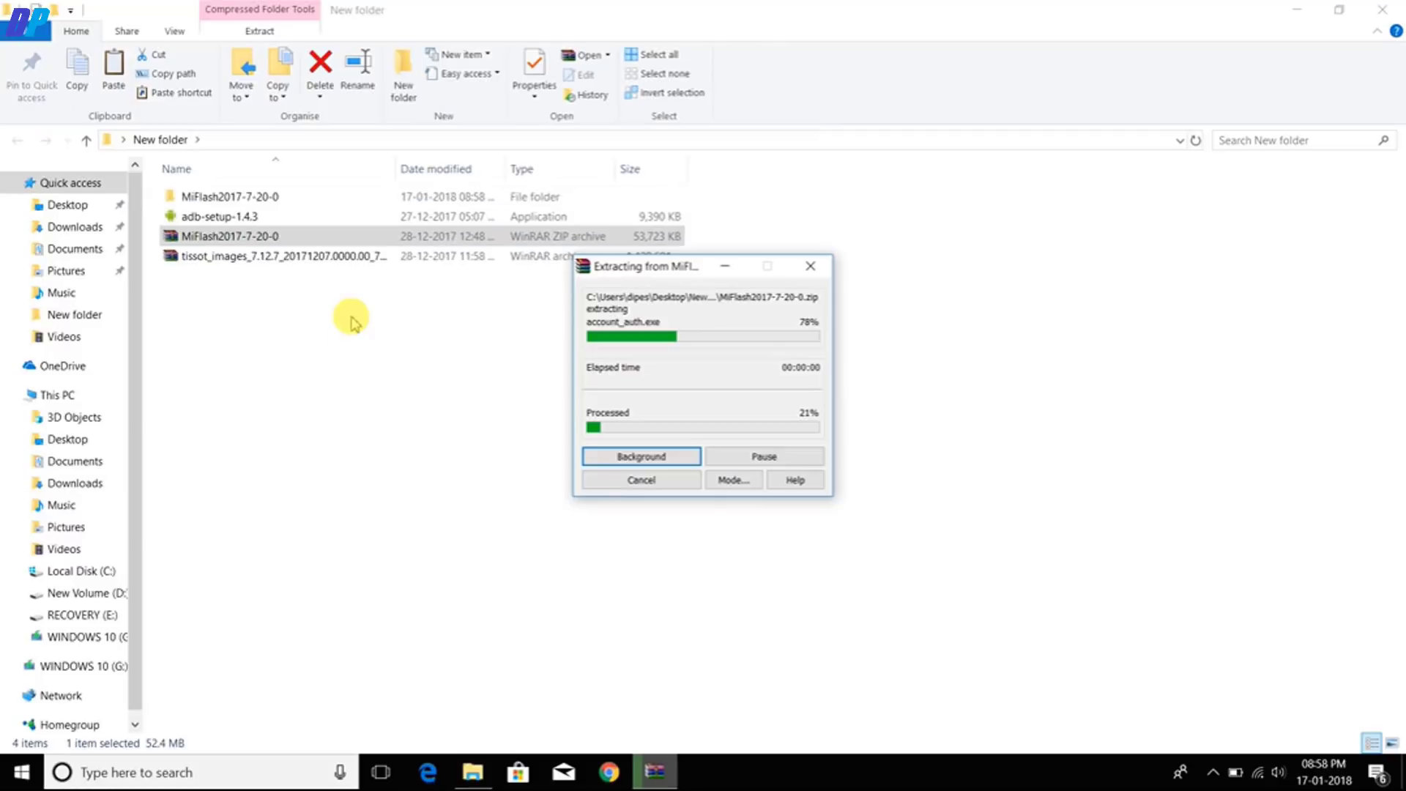
pyautogui.rightClick(276, 254)
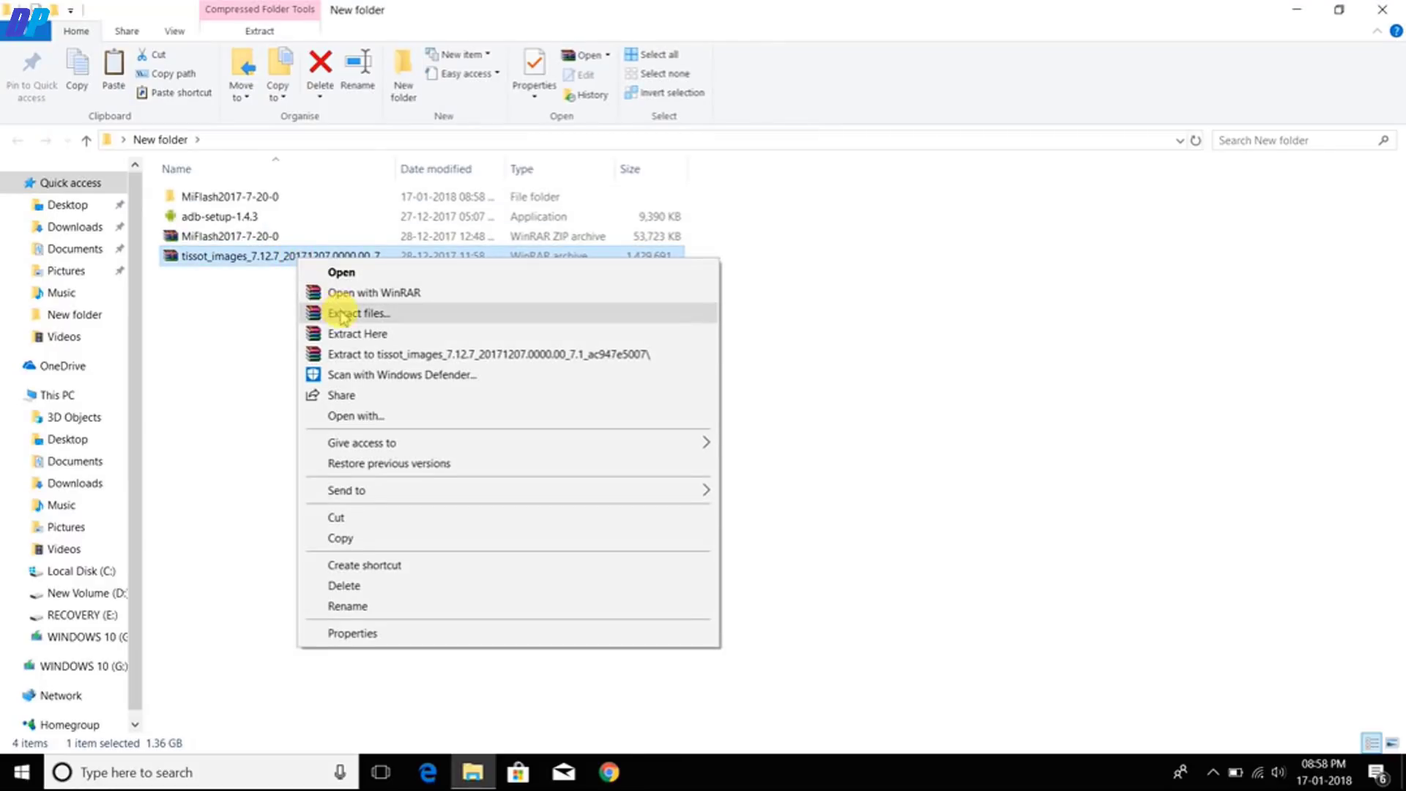
pyautogui.click(357, 314)
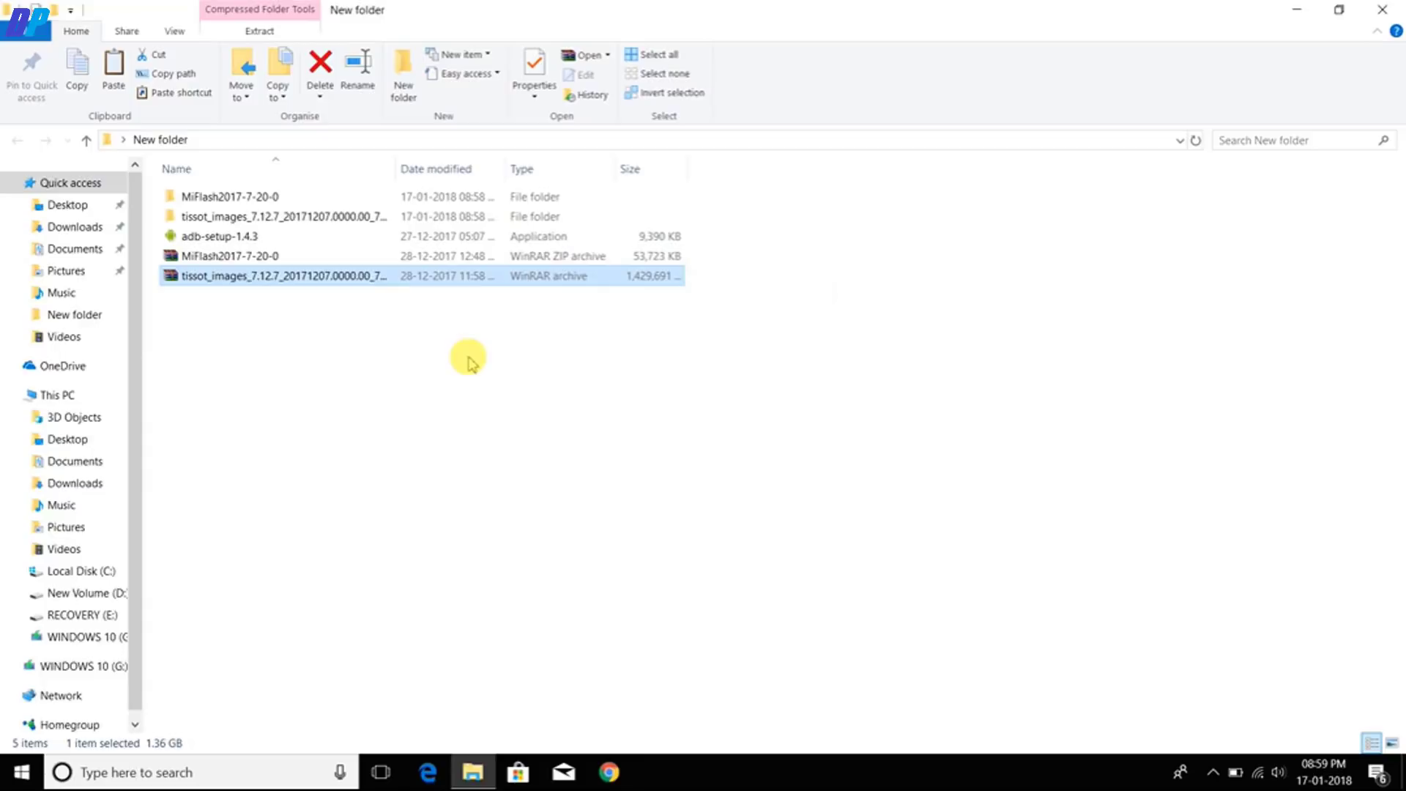
# Rename the extracted ROM file to tissot.zip and extract it into a tissot folder.
pyautogui.doubleClick(276, 276)
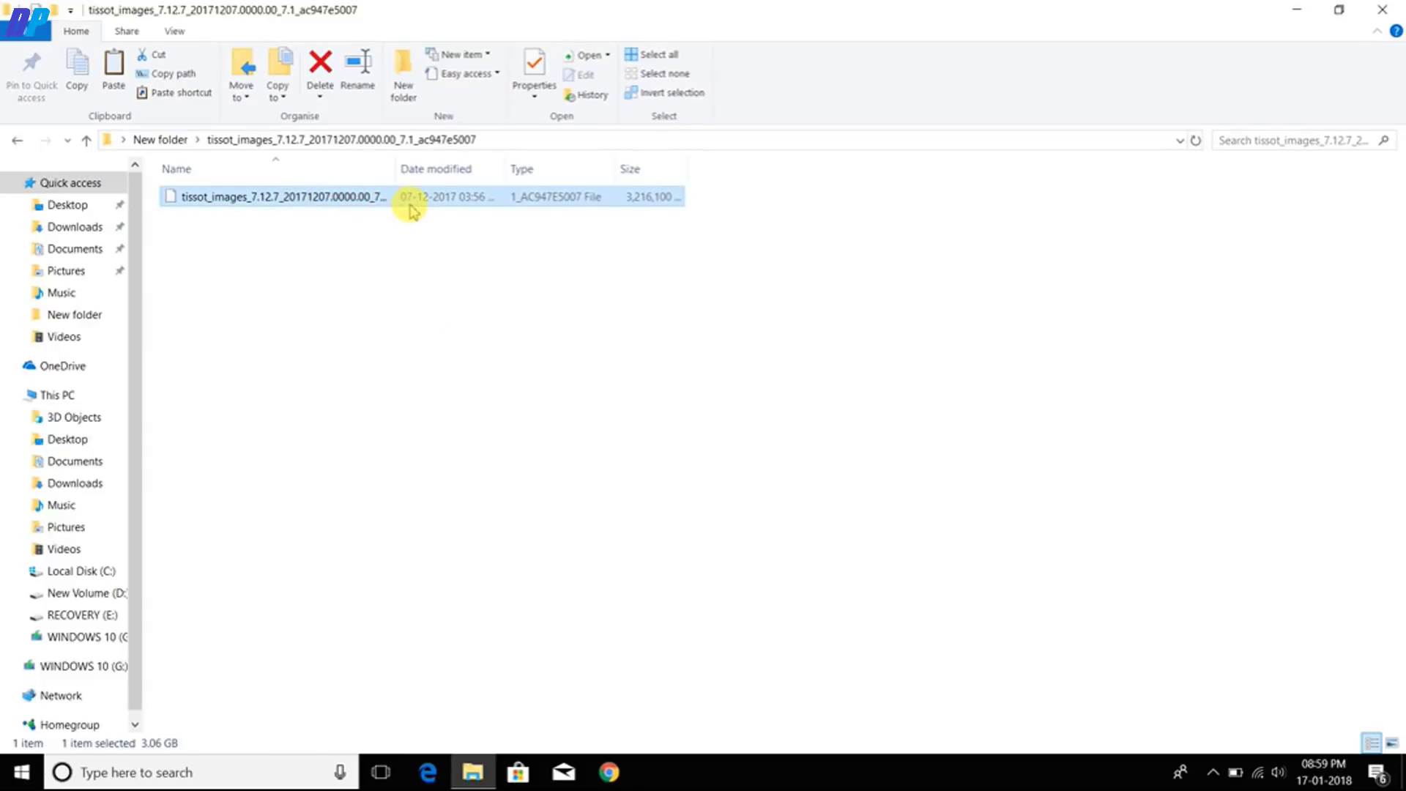
pyautogui.rightClick(278, 196)
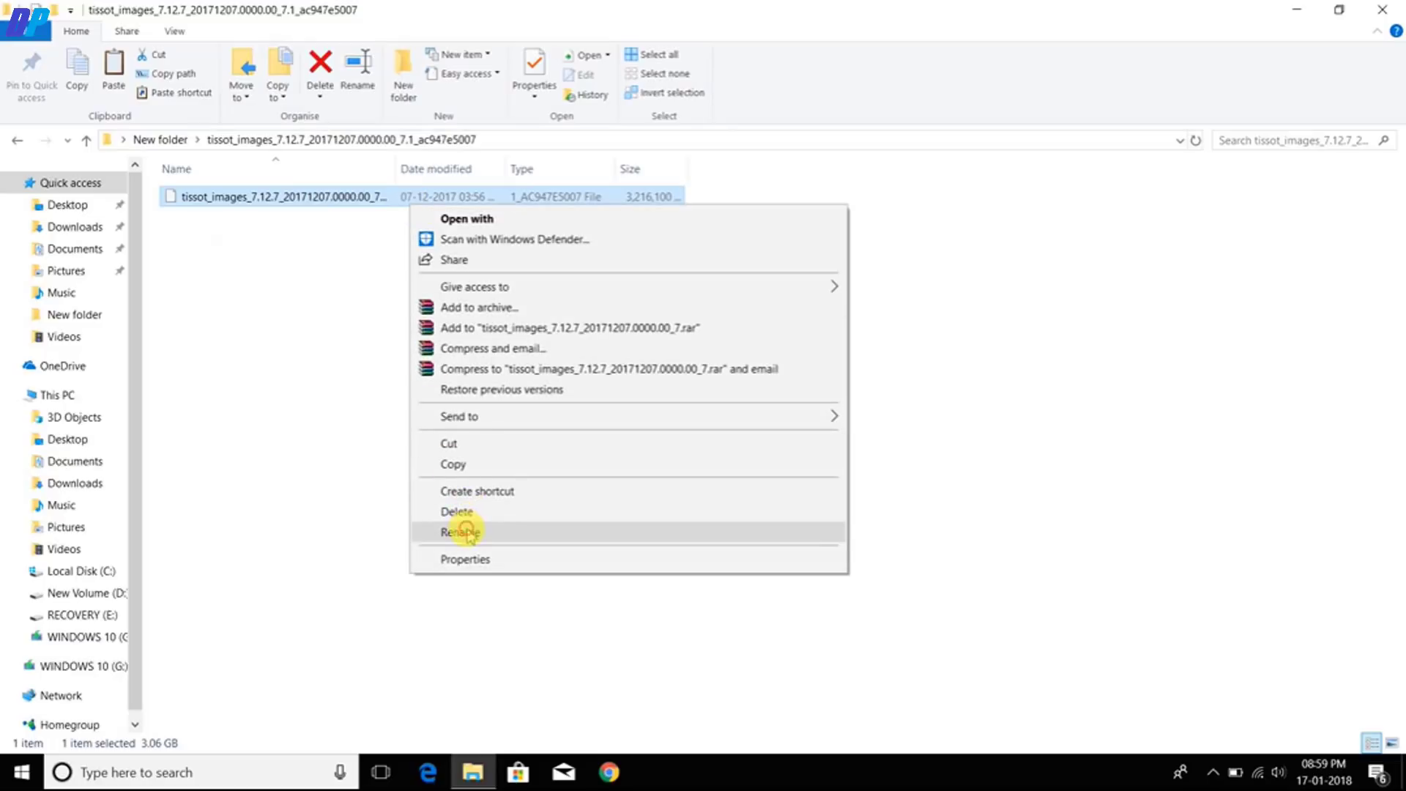
pyautogui.click(458, 530)
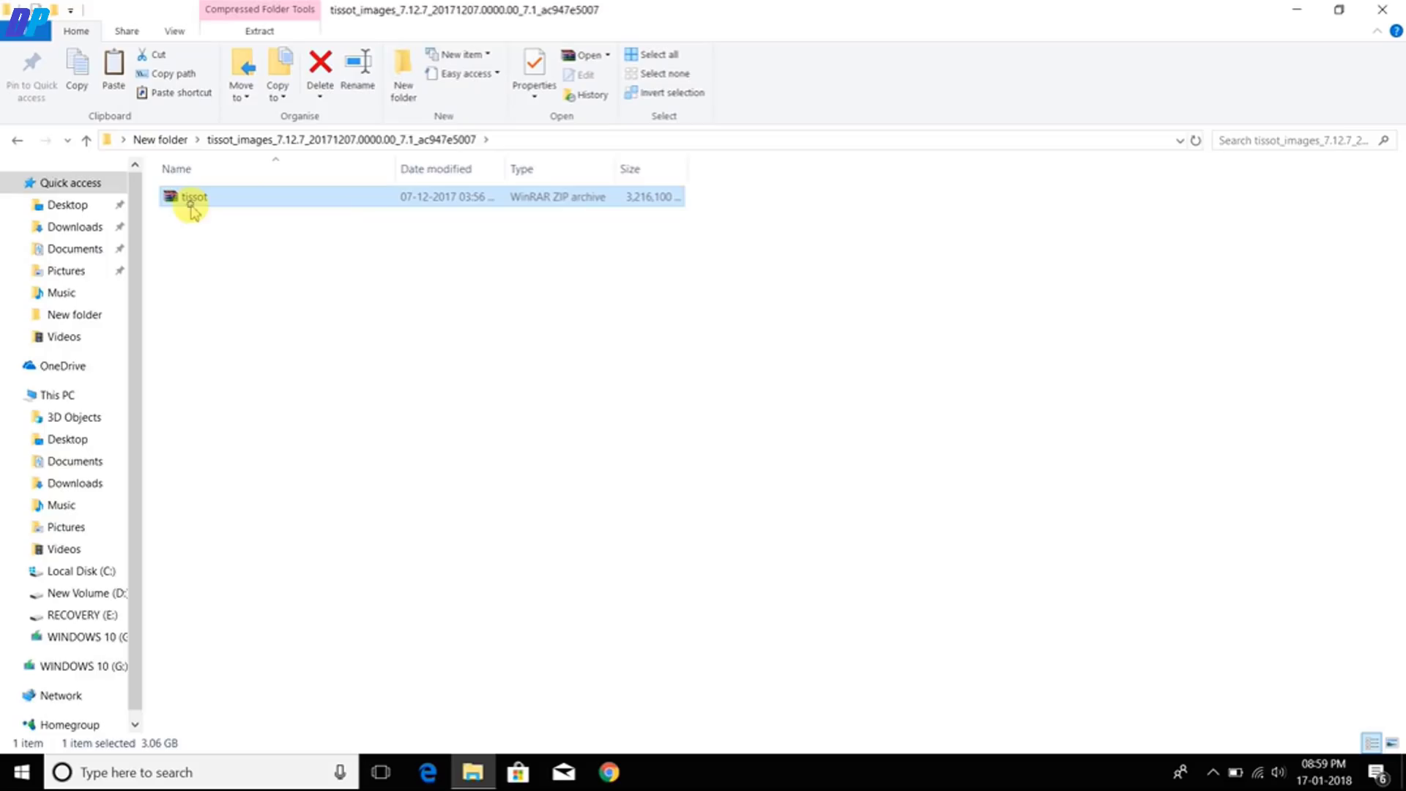
pyautogui.rightClick(191, 196)
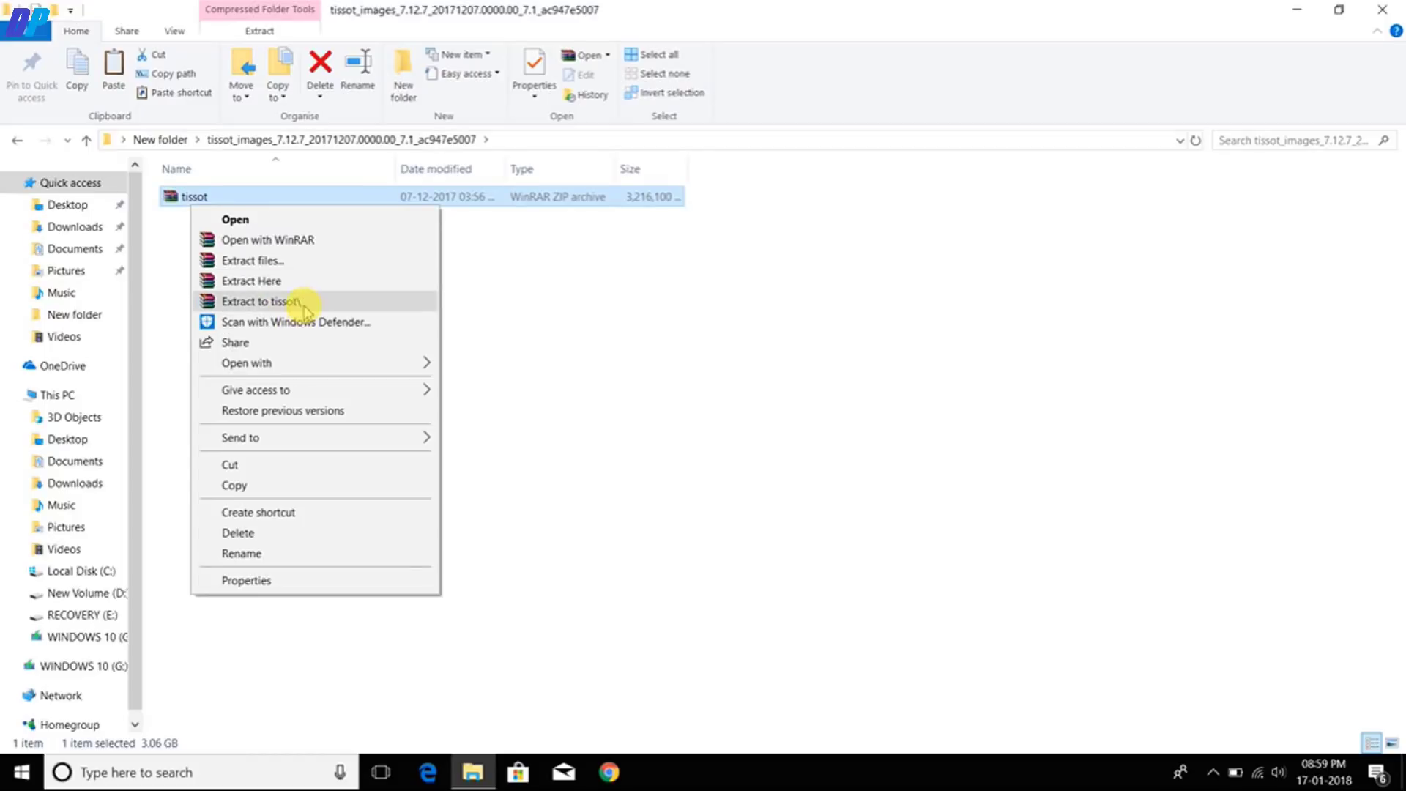
pyautogui.click(261, 301)
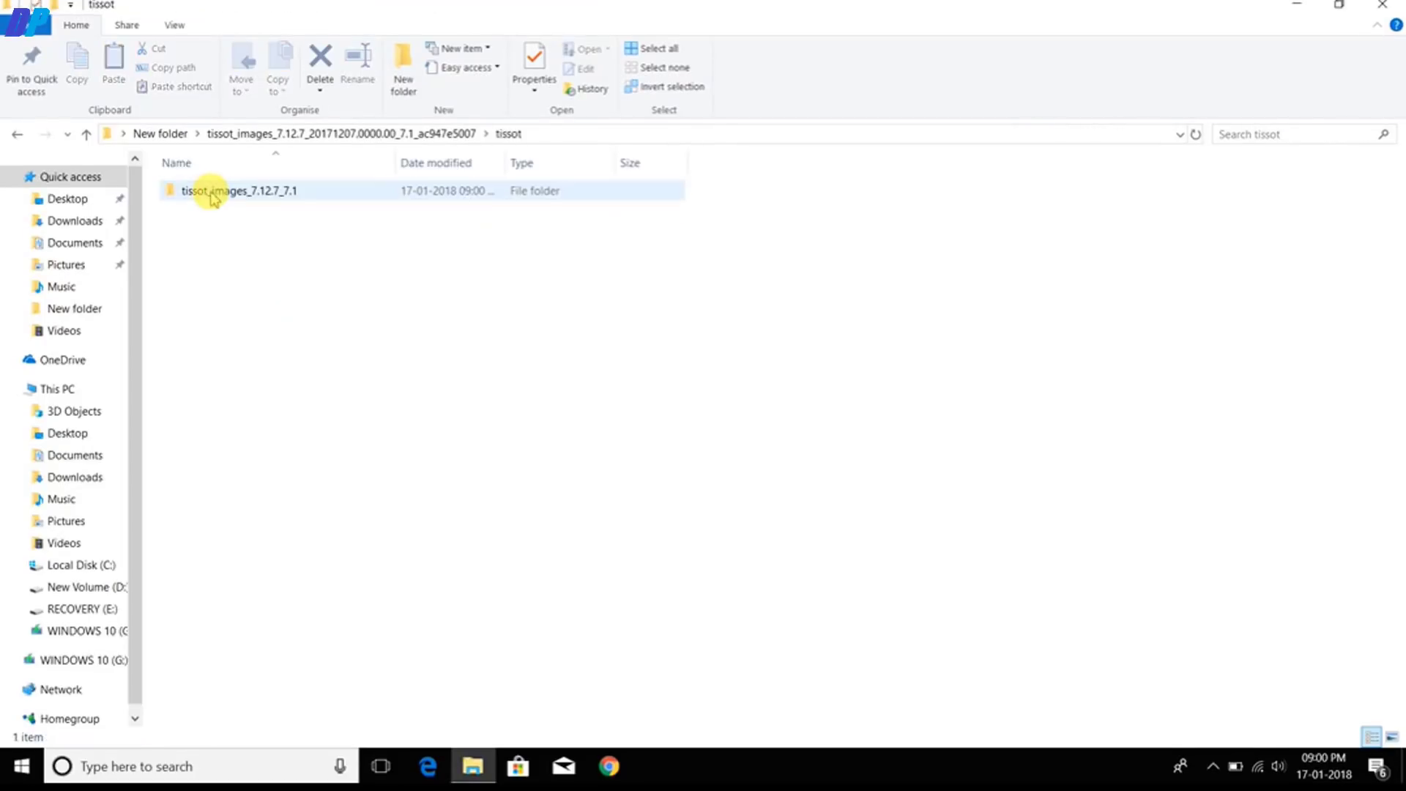
# Check inside tissot_images_7.12.7_7.1, then rename that folder to Rom.
pyautogui.doubleClick(238, 190)
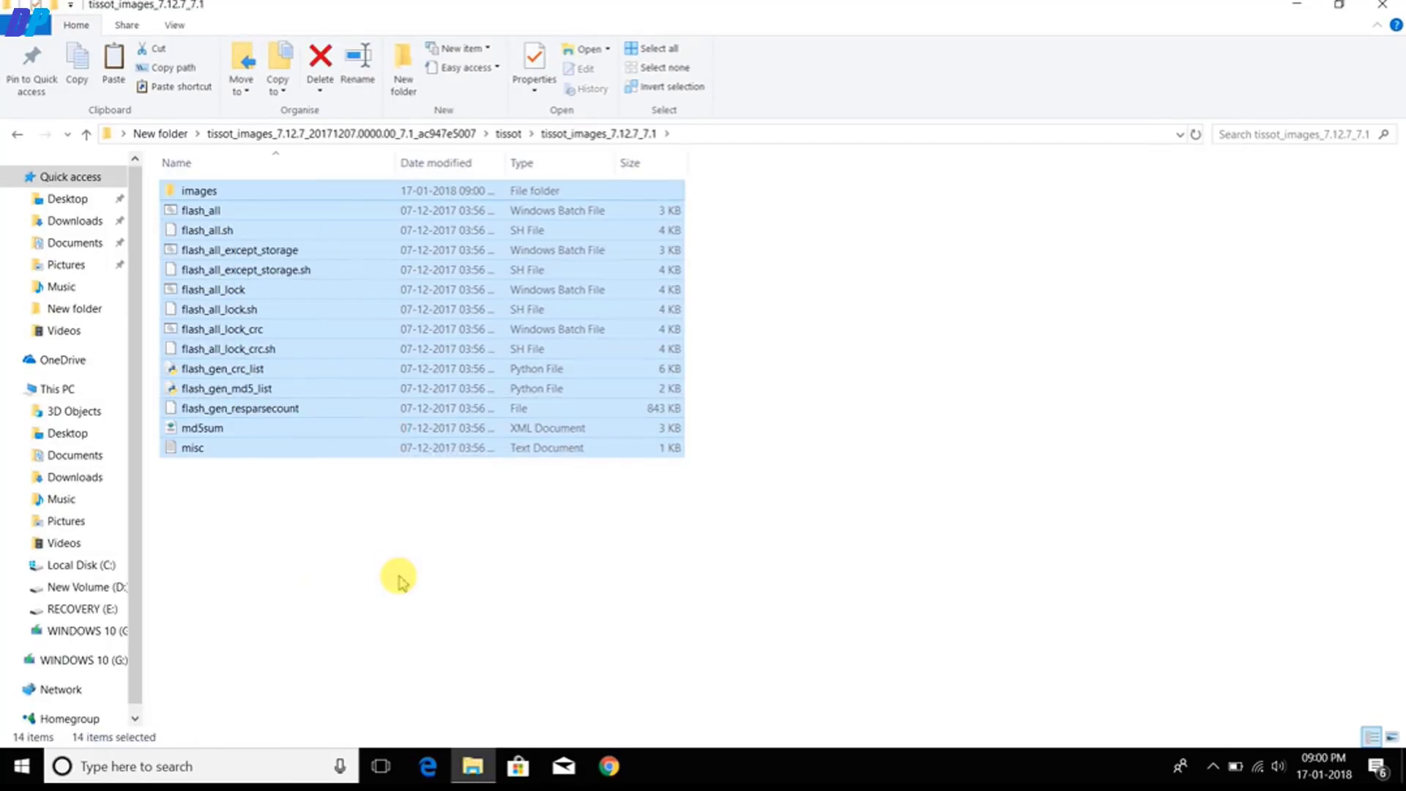
pyautogui.click(399, 581)
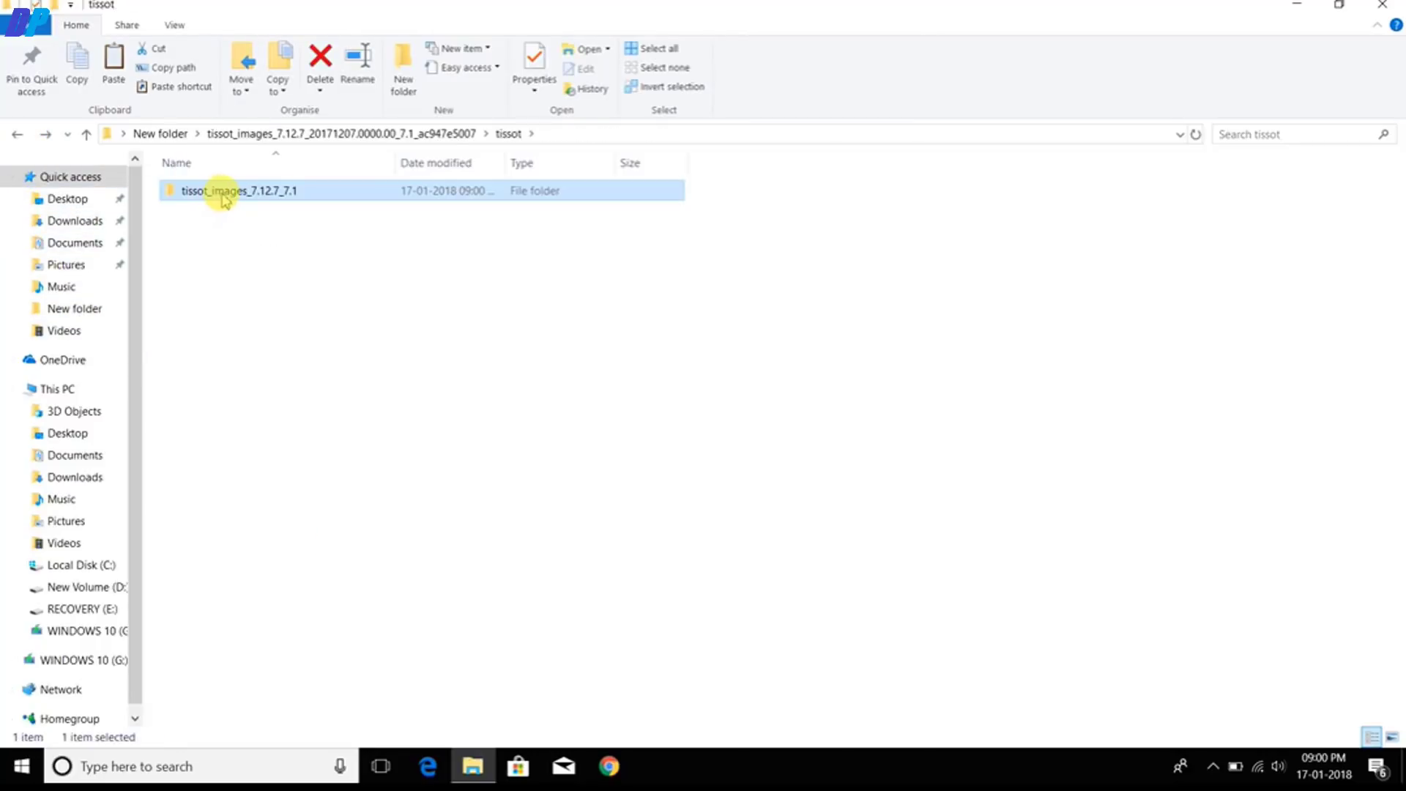
pyautogui.rightClick(222, 190)
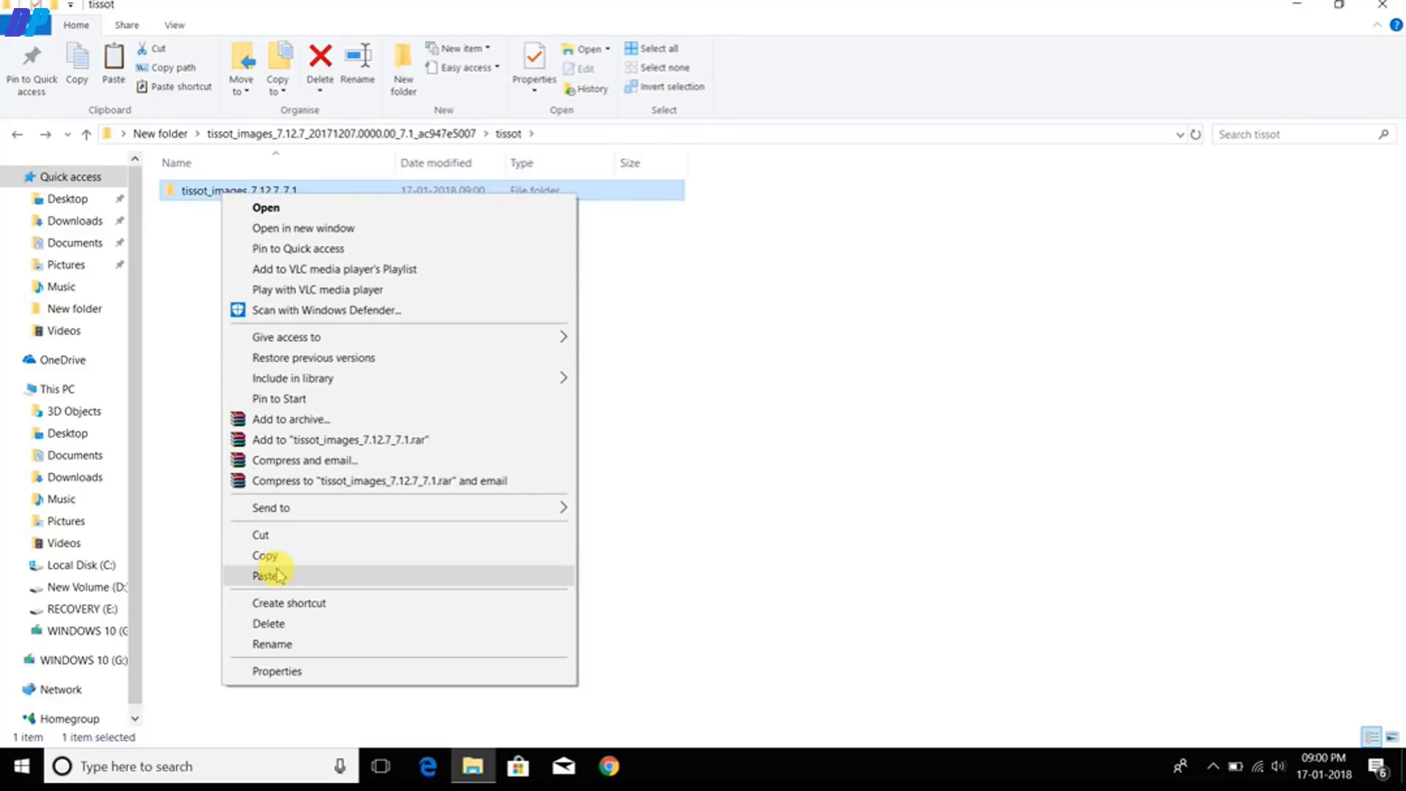
pyautogui.click(272, 643)
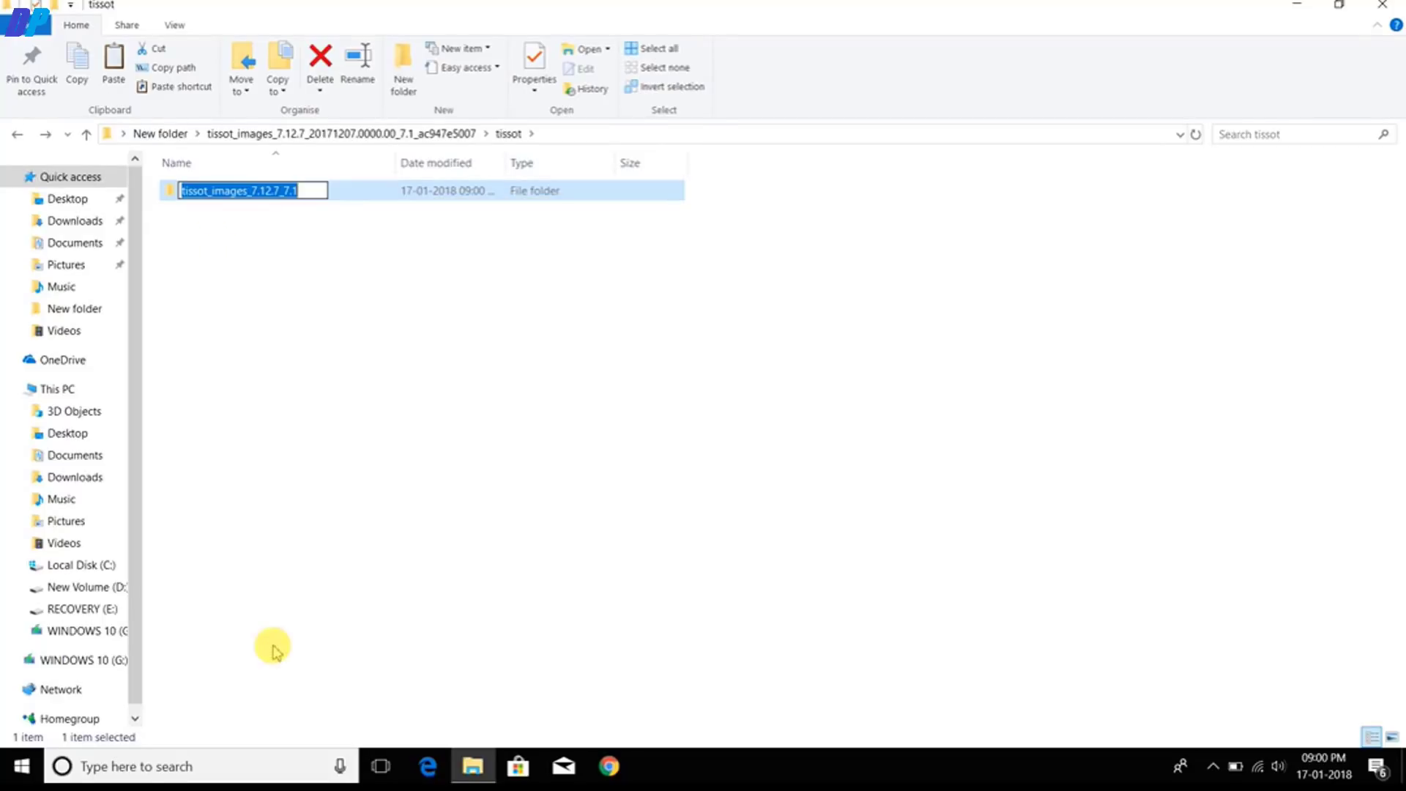
pyautogui.write('Rom')
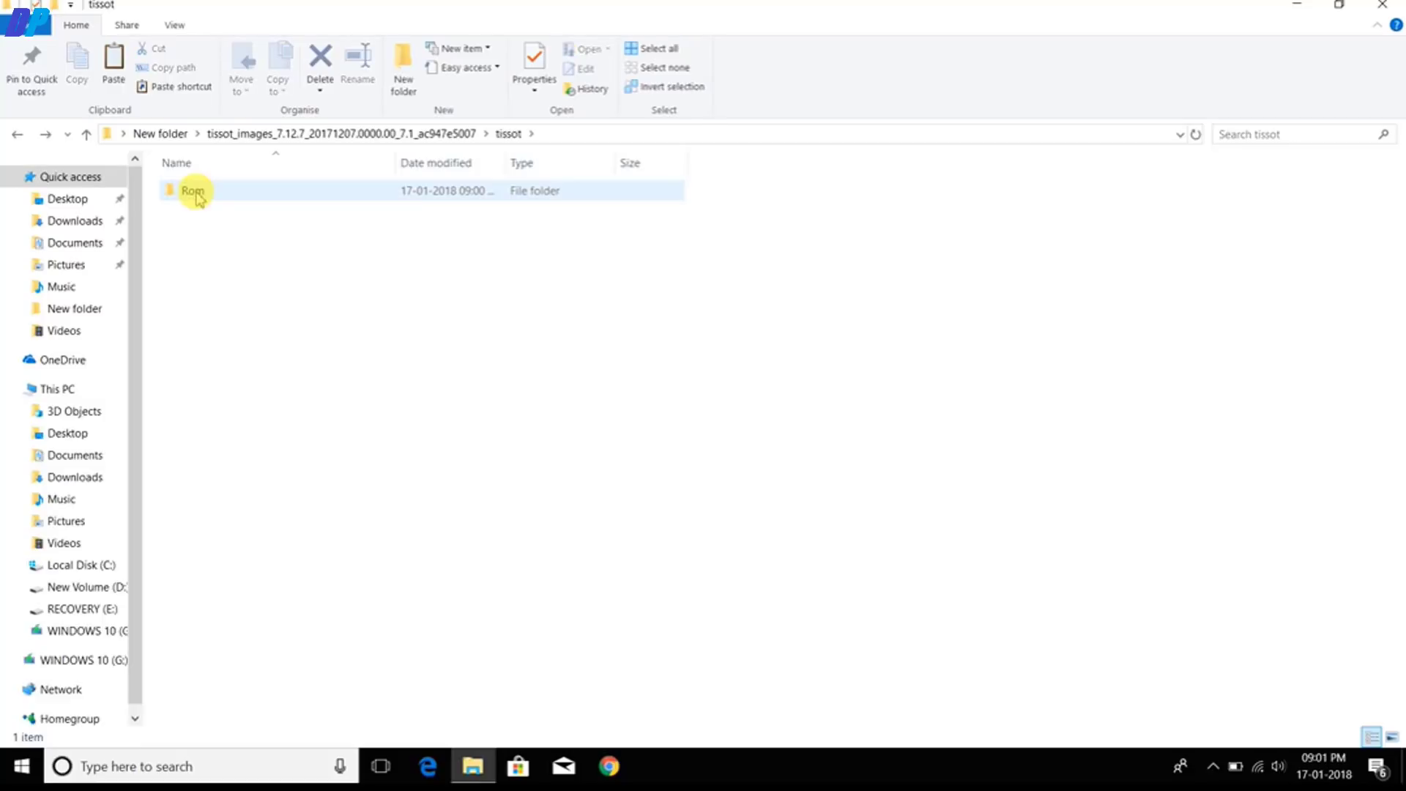
# Cut the Rom folder and minimize File Explorer to reveal the desktop.
pyautogui.rightClick(194, 190)
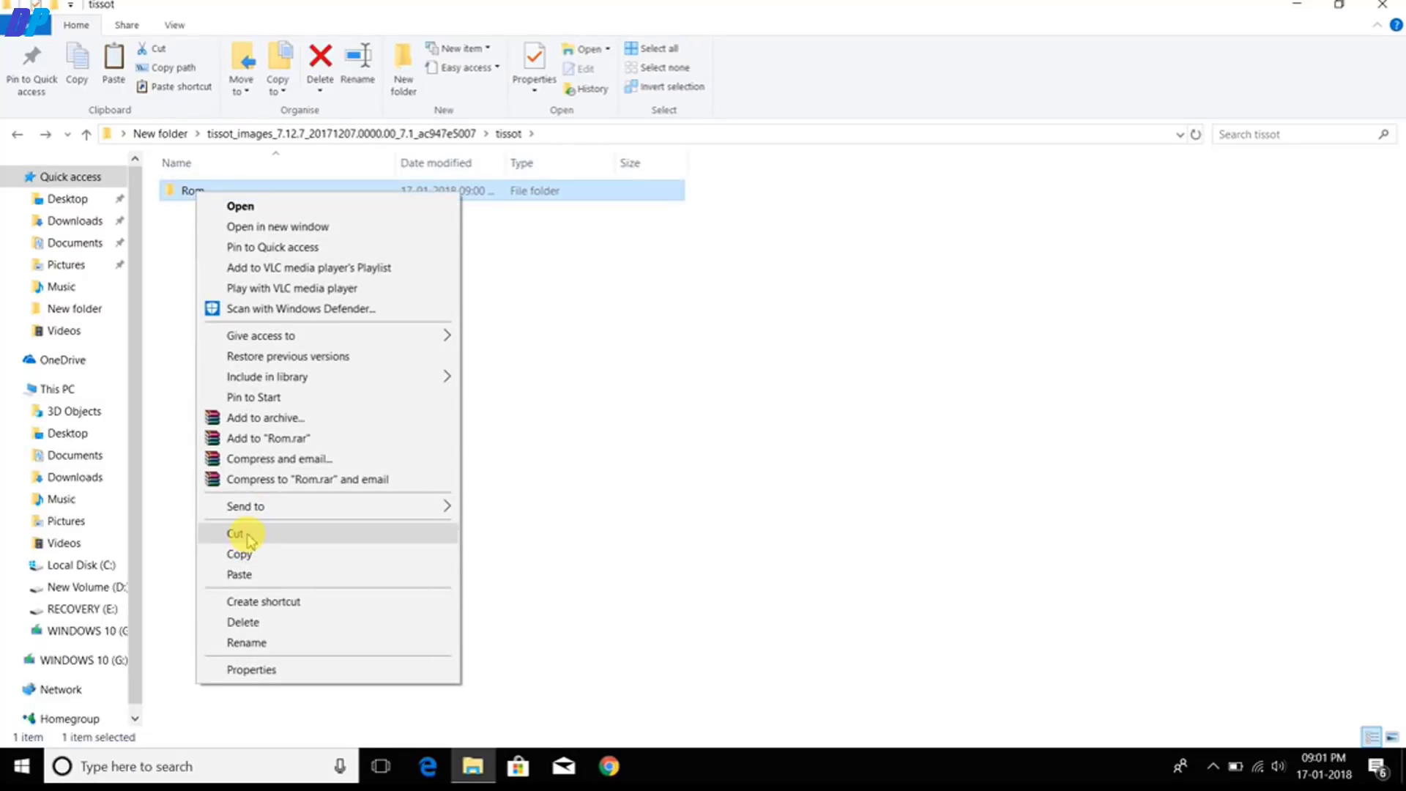
pyautogui.click(236, 533)
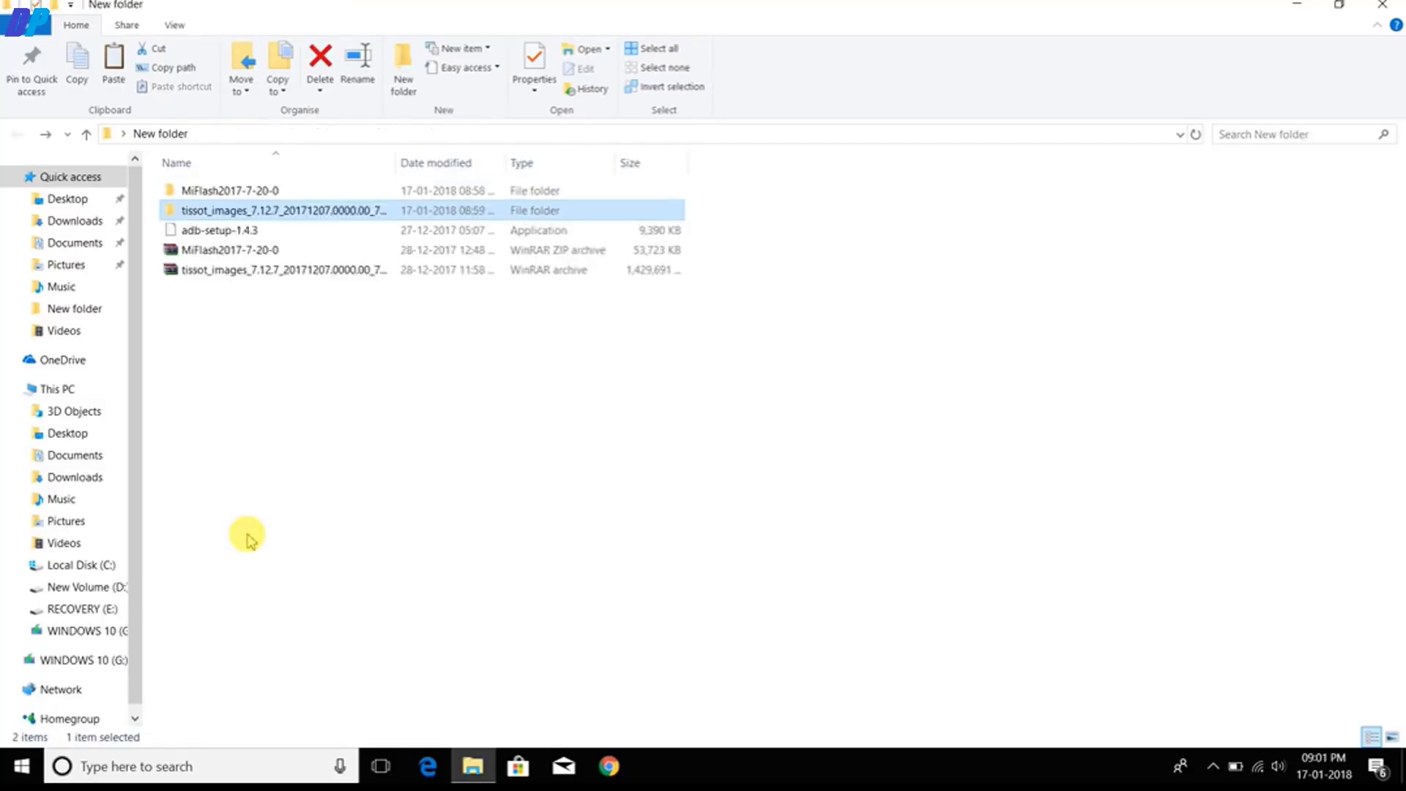
pyautogui.click(279, 354)
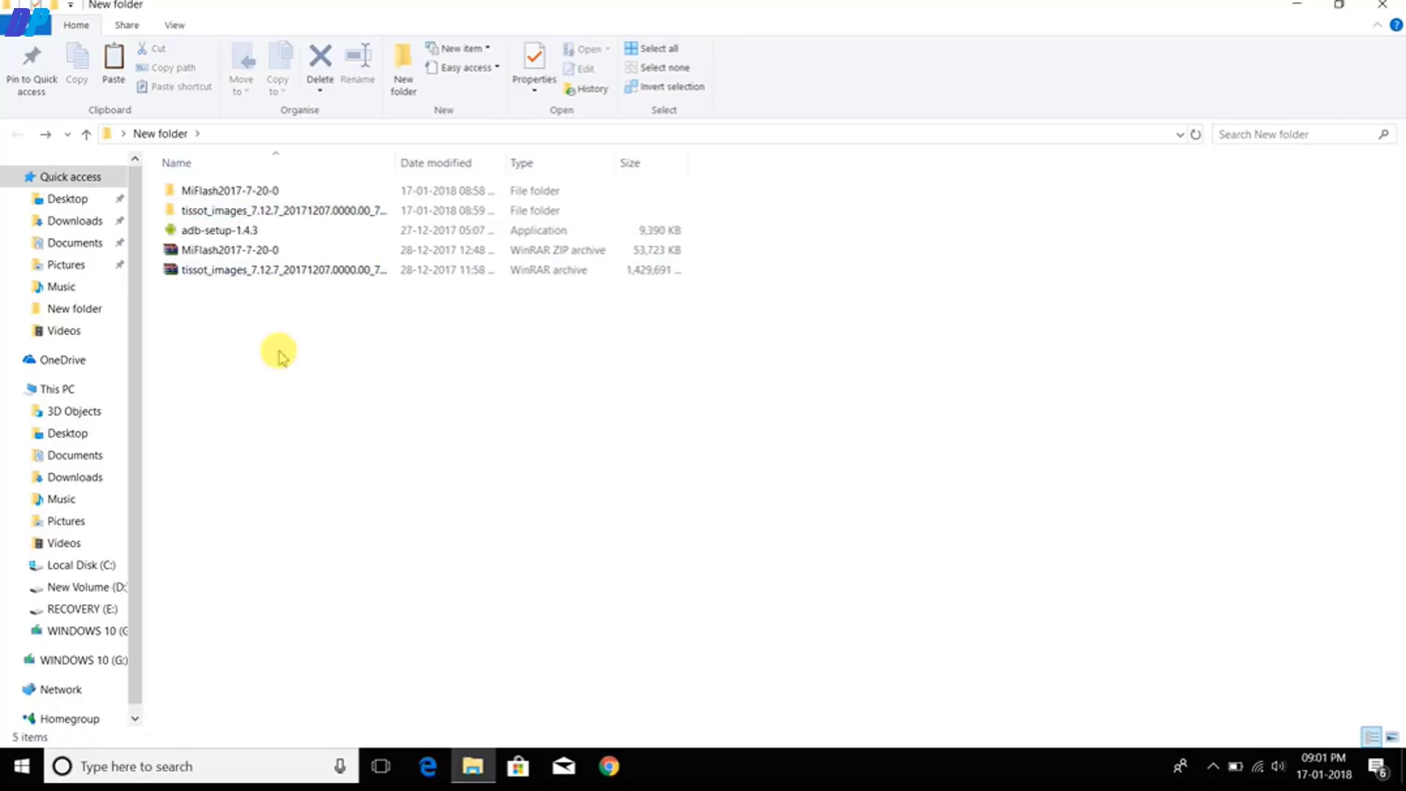
pyautogui.moveTo(321, 357)
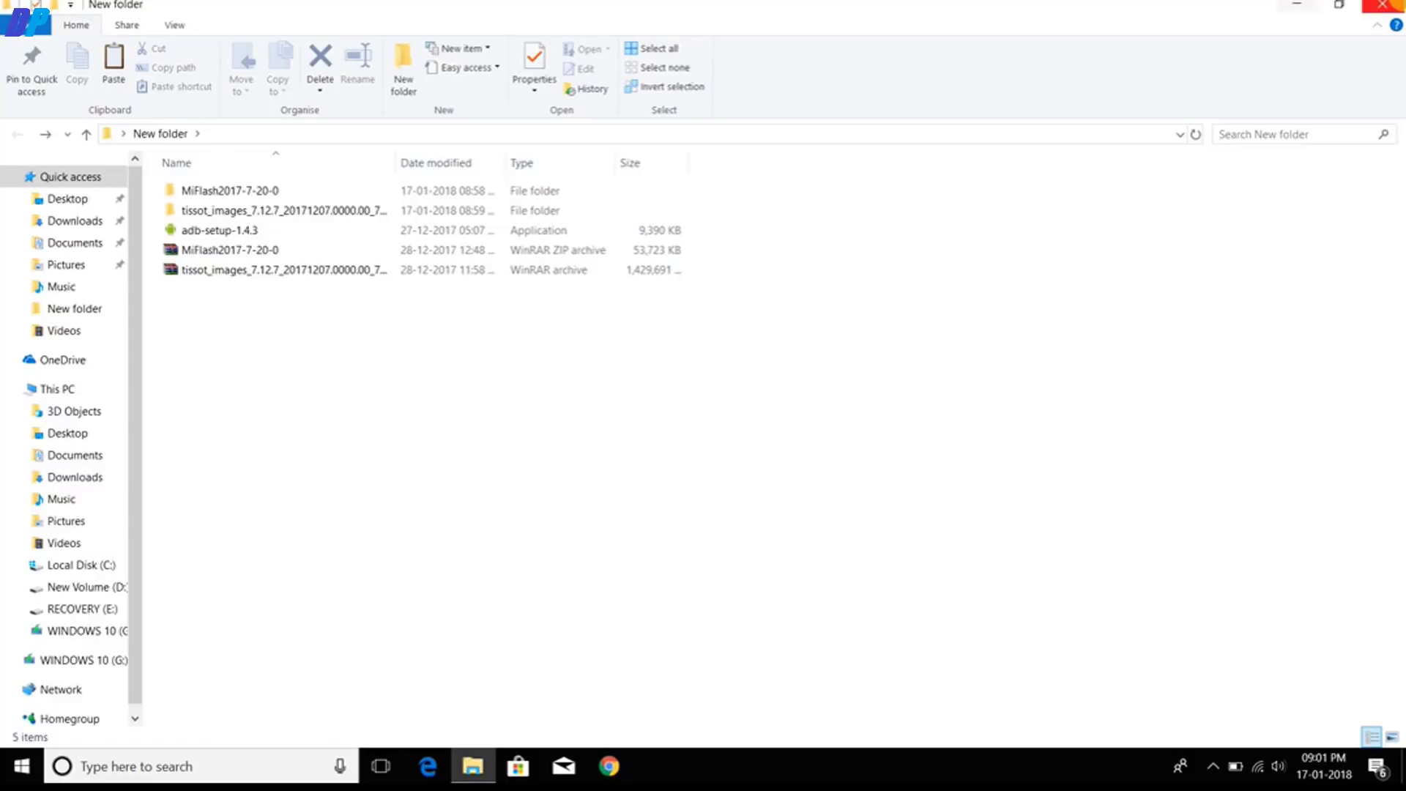
pyautogui.click(1391, 5)
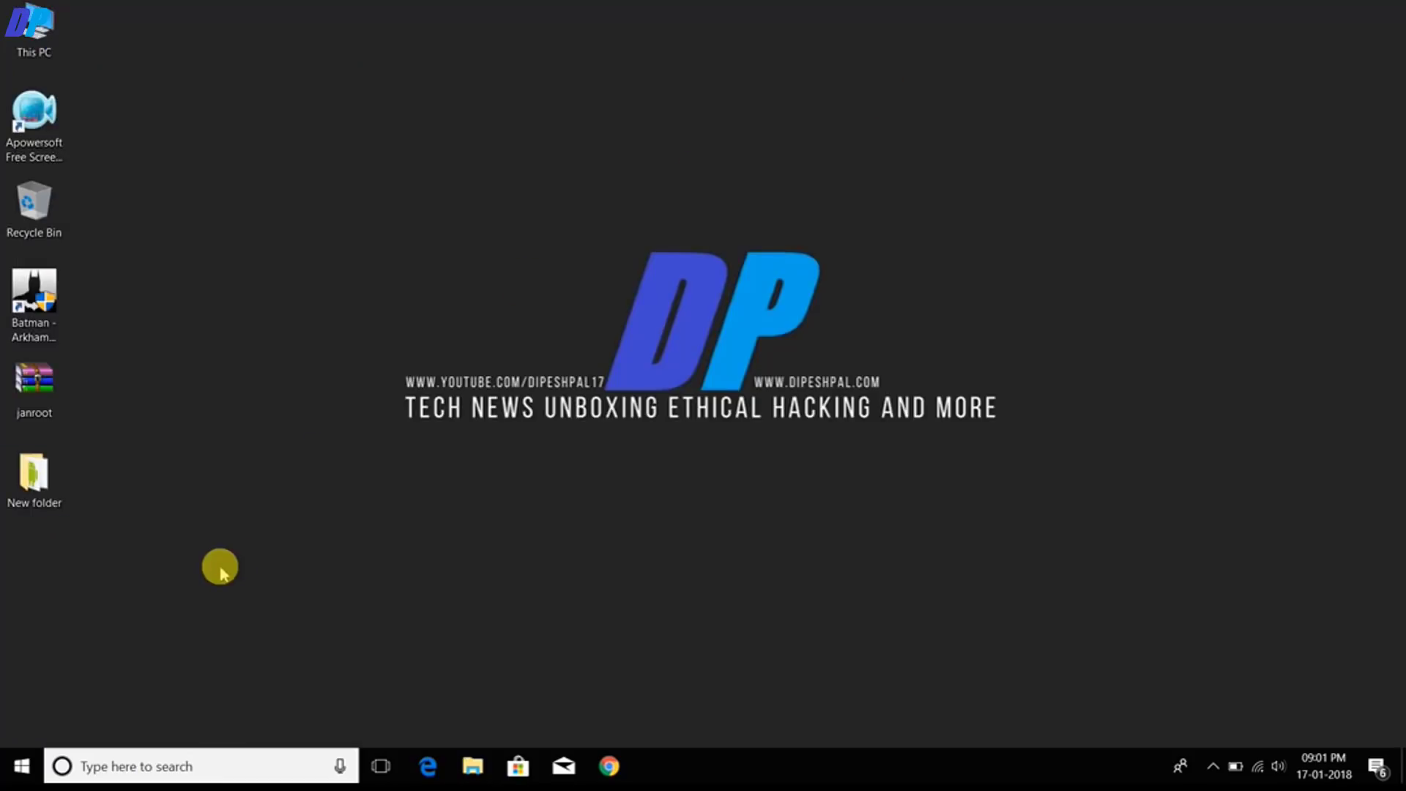